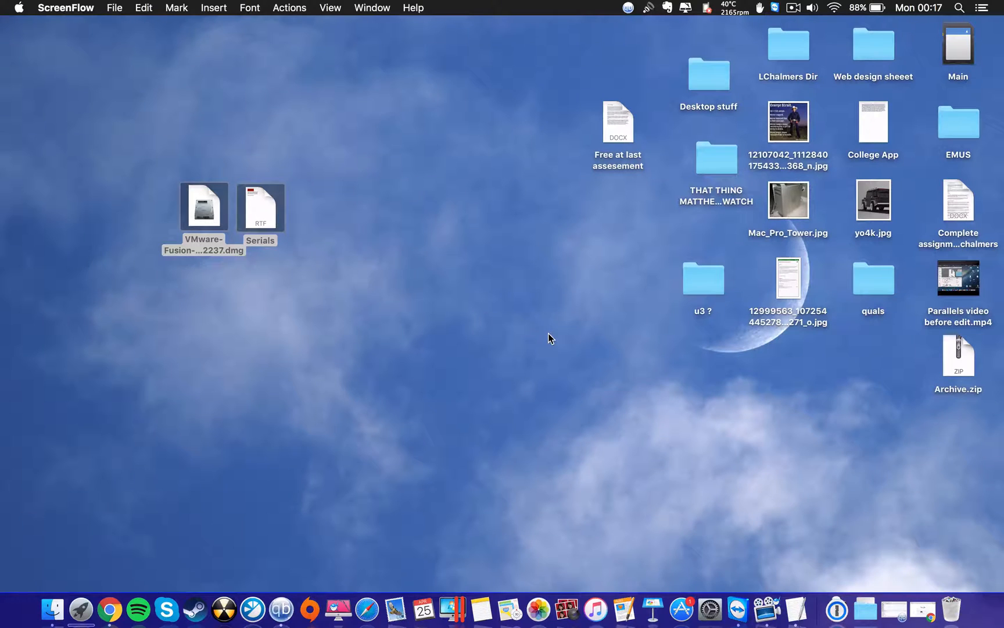
{"action": "mouse_move", "coordinate": [752, 370]}
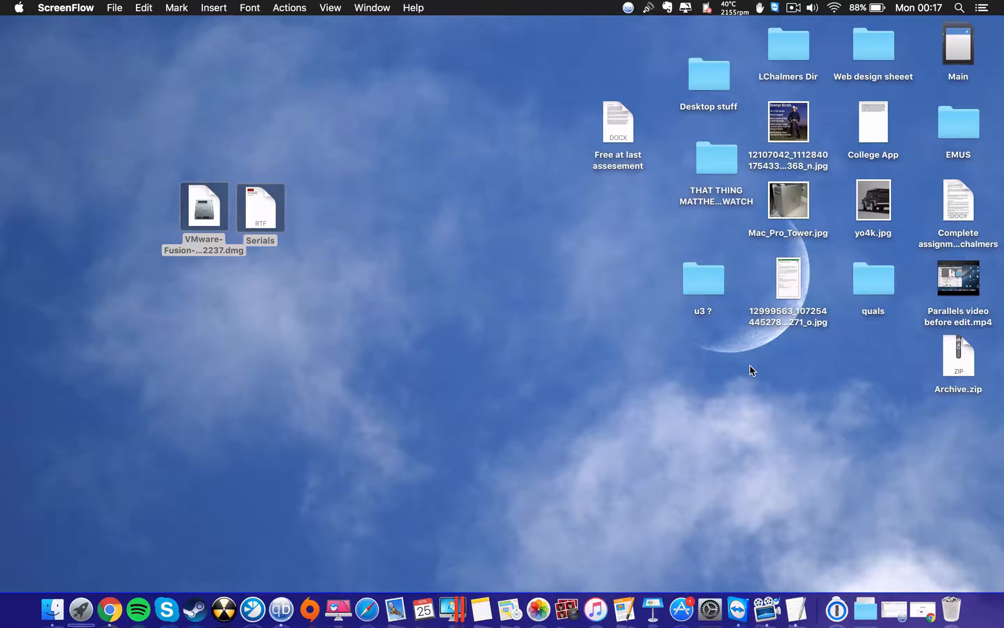
- Move Archive.zip out of the icon column to the top-left of the desktop
{"action": "left_click_drag", "start_coordinate": [959, 356], "coordinate": [796, 390]}
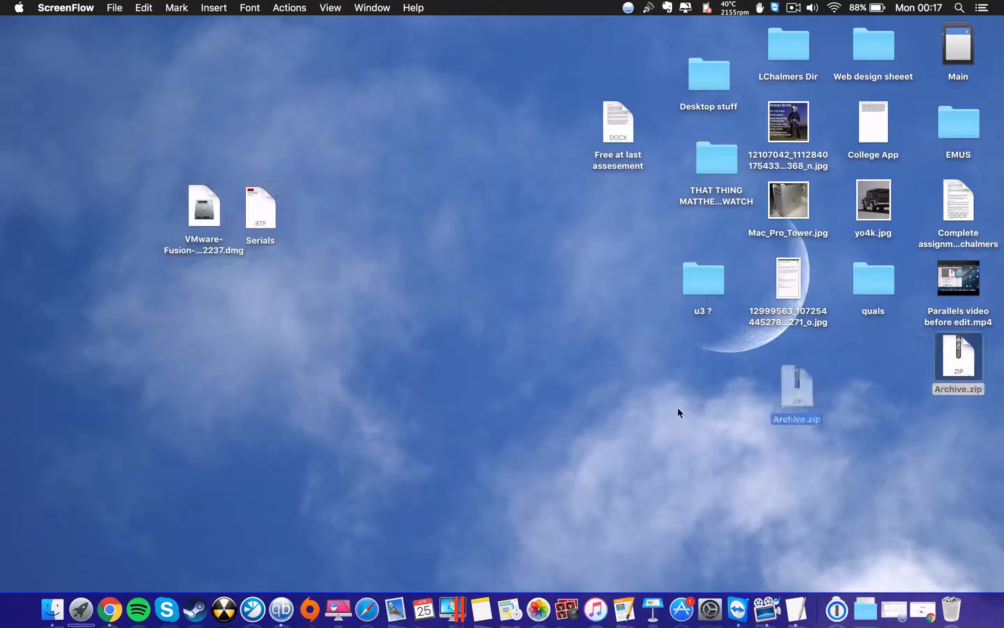
{"action": "left_click_drag", "start_coordinate": [957, 349], "coordinate": [379, 349]}
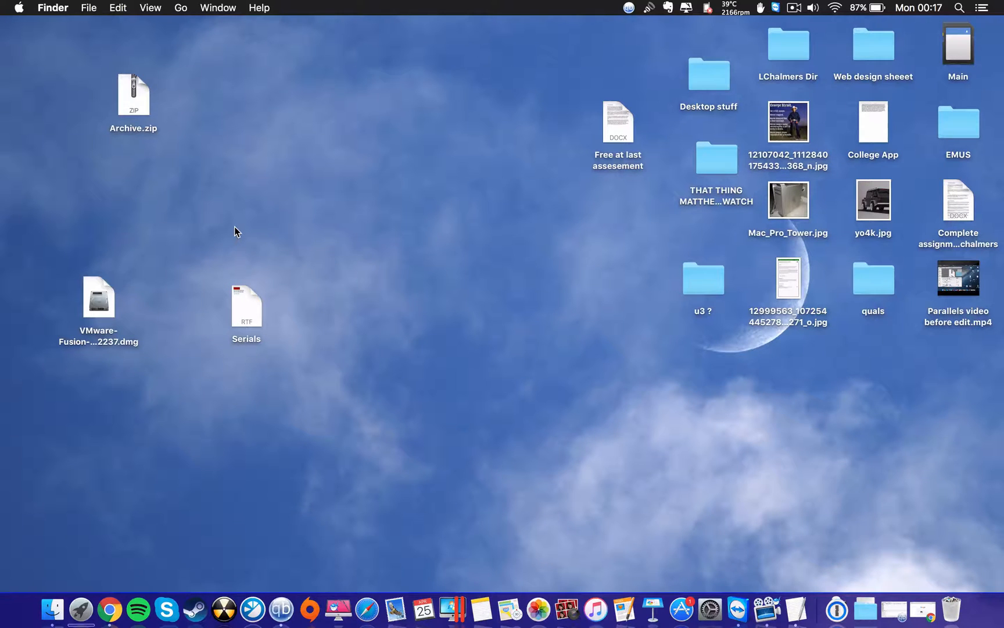
- Extract Archive.zip, view the Archive folder's Serials and Fusion image, then close it
{"action": "left_click", "coordinate": [134, 96]}
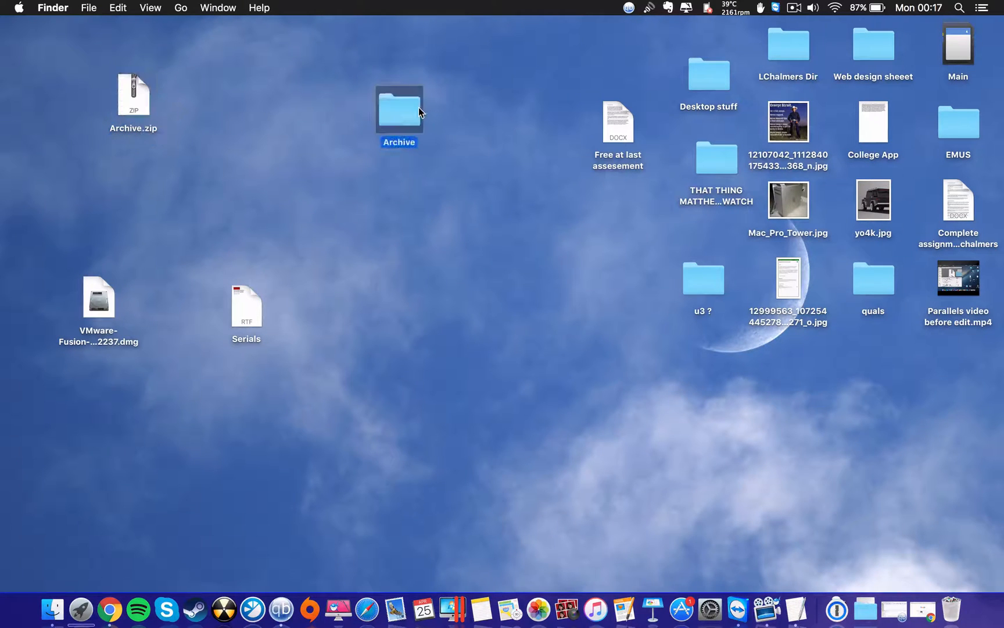
{"action": "double_click", "coordinate": [399, 109]}
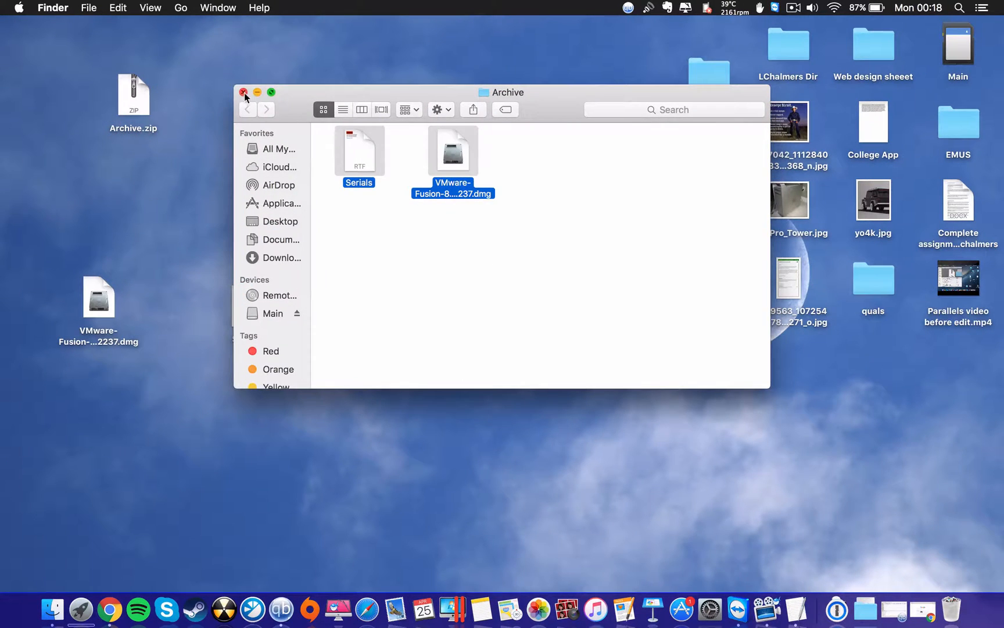
{"action": "left_click", "coordinate": [243, 91]}
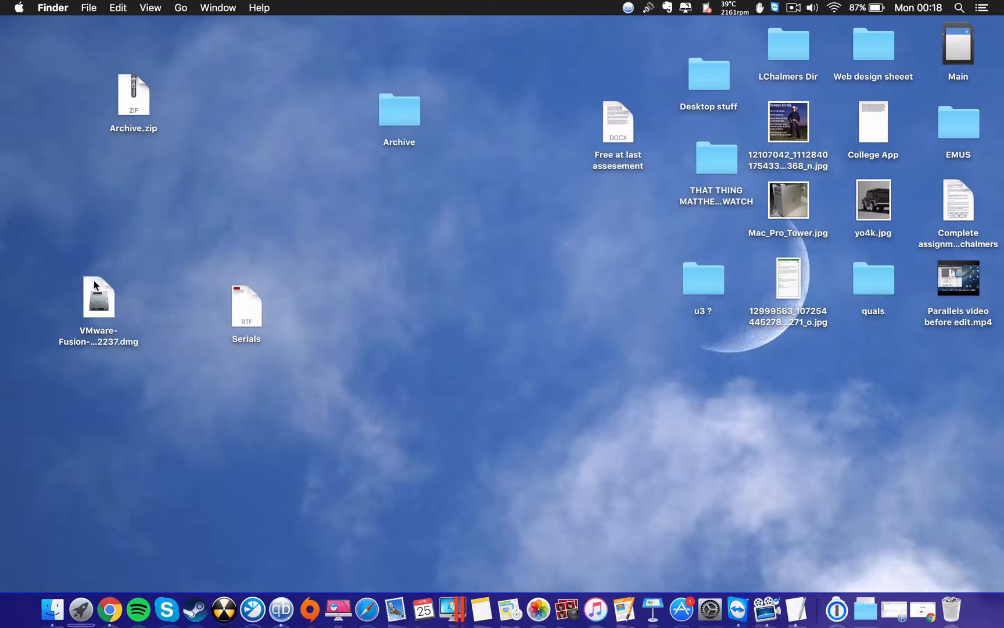
- Mount the VMware Fusion .dmg, skip verification, and launch the installer with admin authentication
{"action": "double_click", "coordinate": [98, 297]}
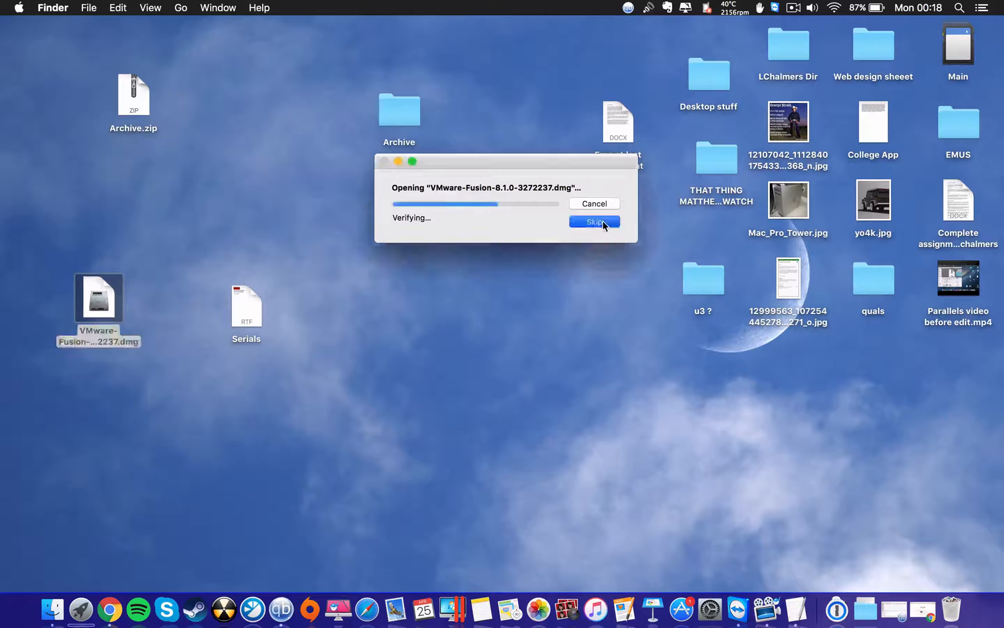
{"action": "left_click", "coordinate": [593, 220]}
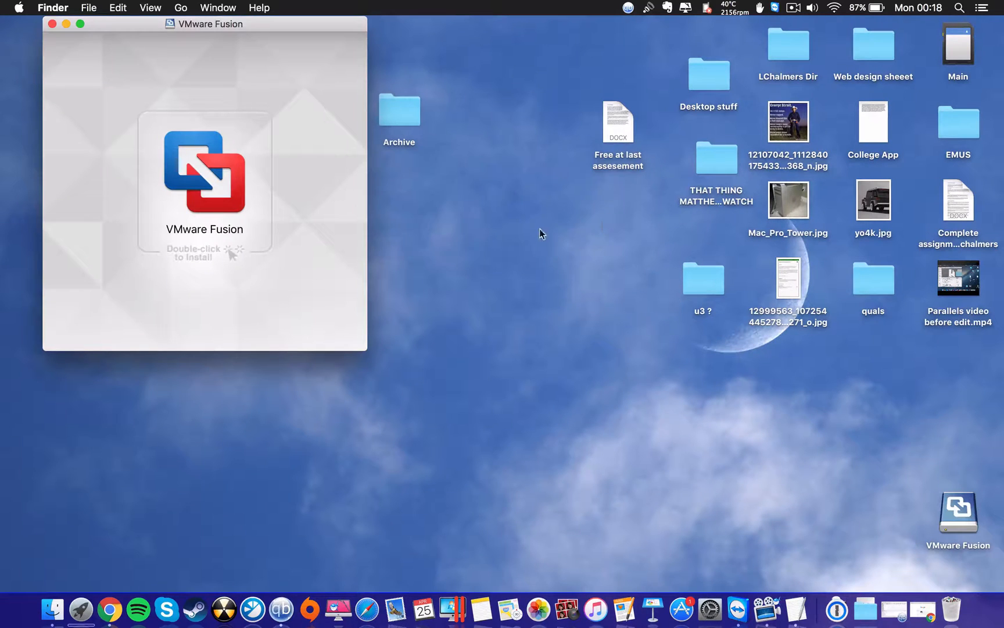
{"action": "double_click", "coordinate": [204, 170]}
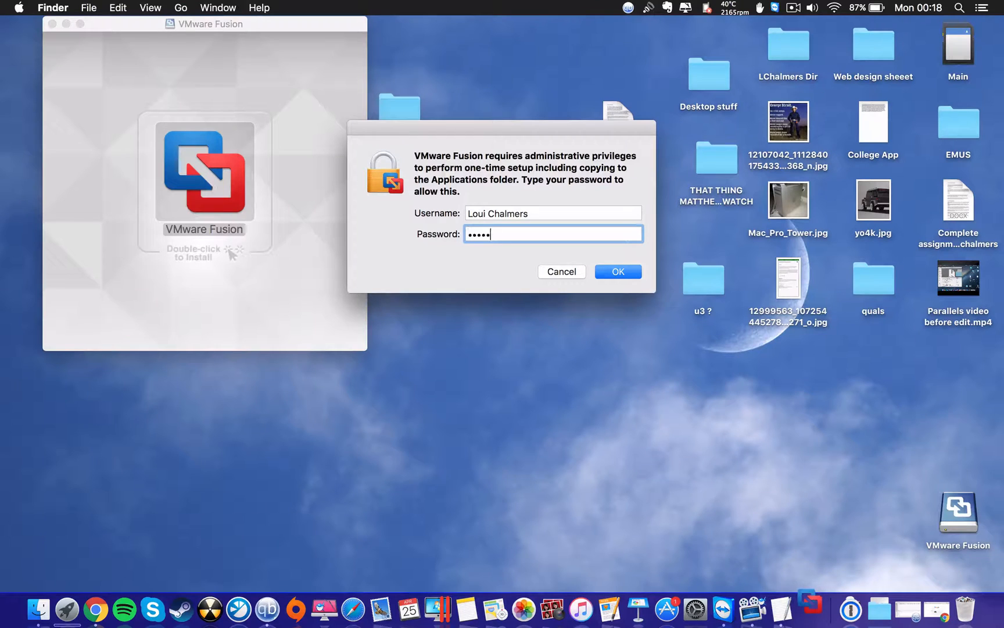
{"action": "left_click", "coordinate": [617, 271]}
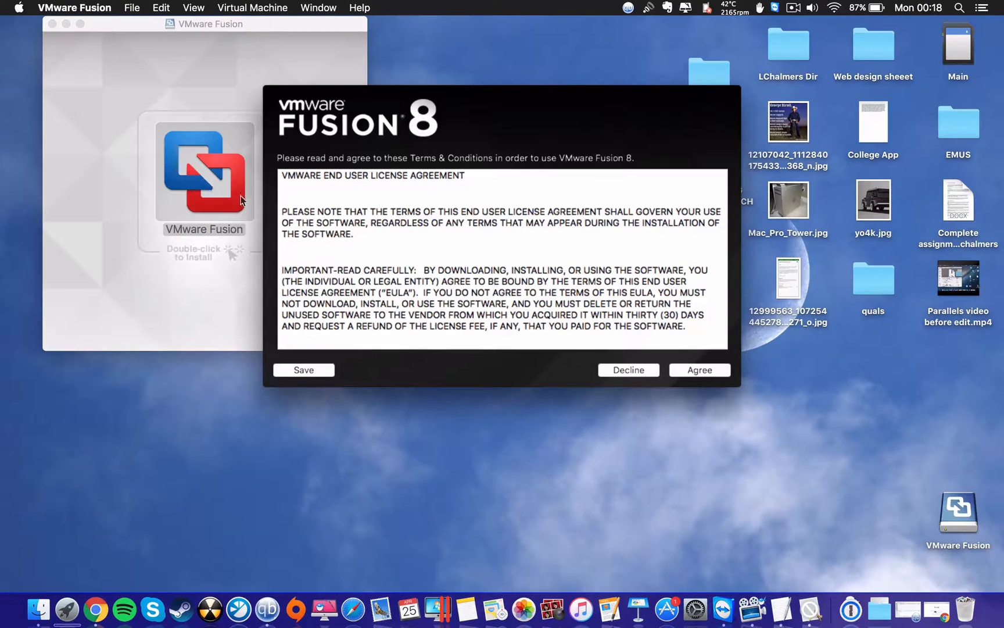
- Agree to the EULA, authorize the Fusion 8 Pro license key, and finish setup
{"action": "left_click", "coordinate": [699, 369]}
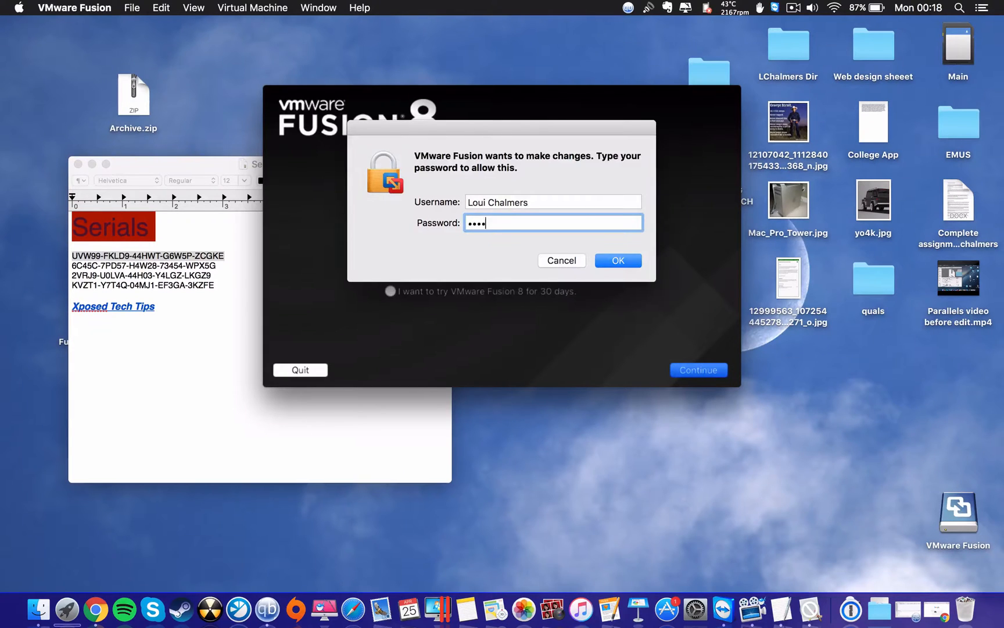
{"action": "left_click", "coordinate": [618, 261]}
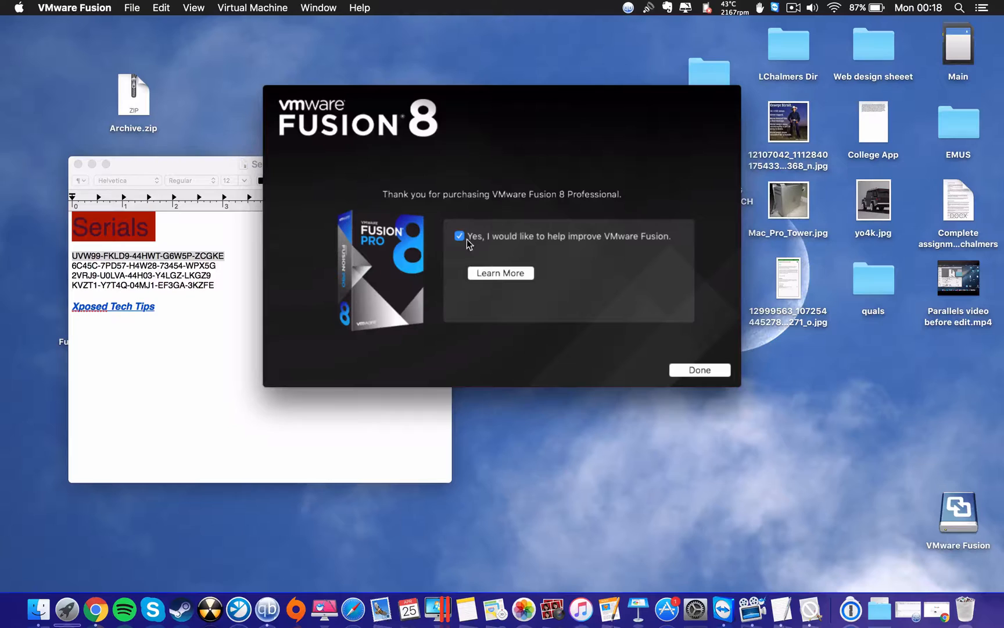
{"action": "left_click", "coordinate": [699, 370]}
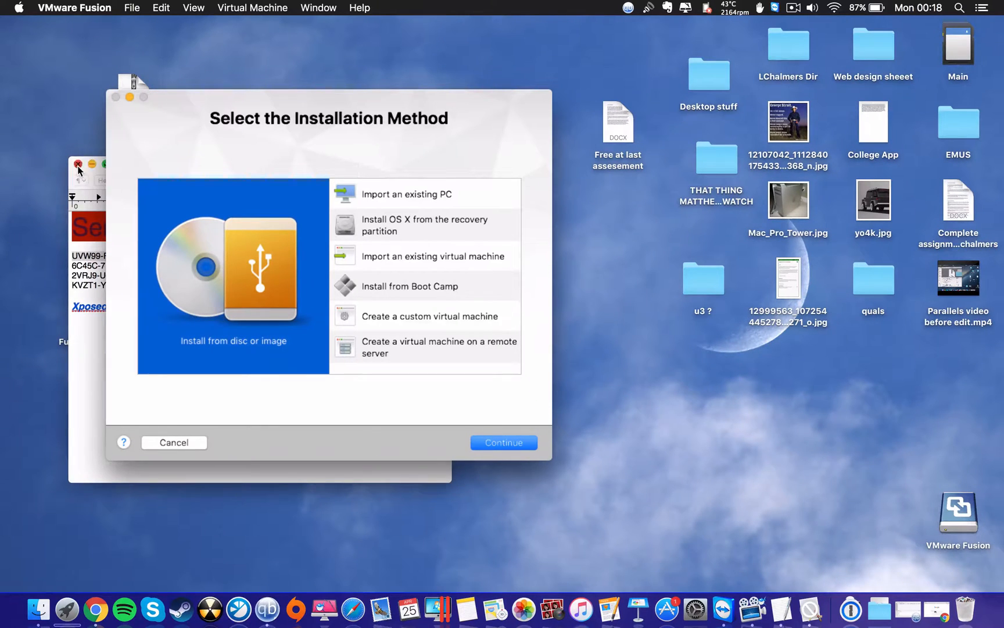
- Centre the Installation Method window, choose Install from disc or image, then dismiss Fusion's windows
{"action": "left_click_drag", "start_coordinate": [328, 98], "coordinate": [463, 88]}
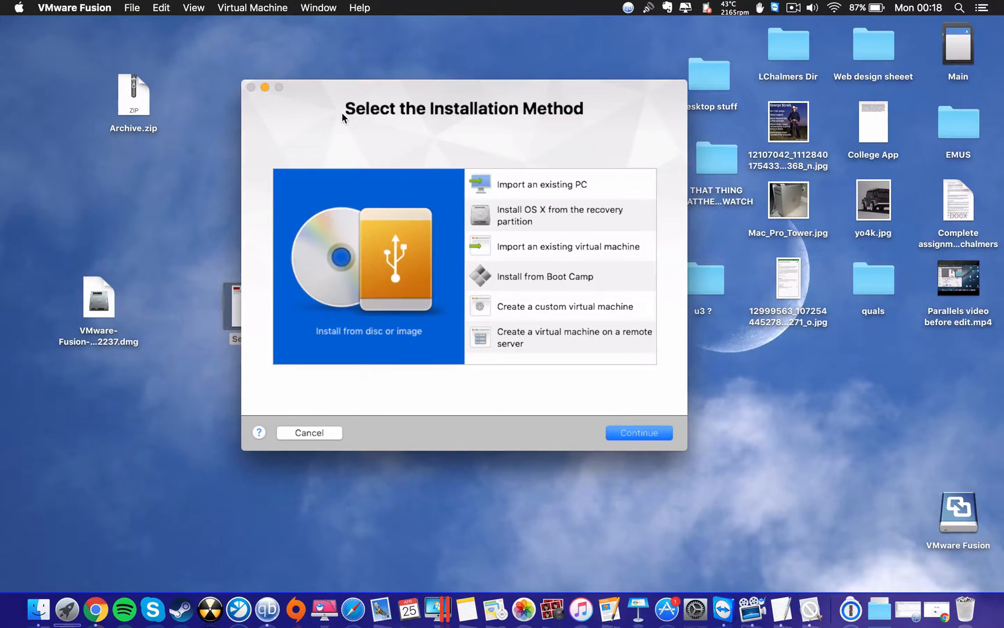
{"action": "left_click", "coordinate": [638, 432]}
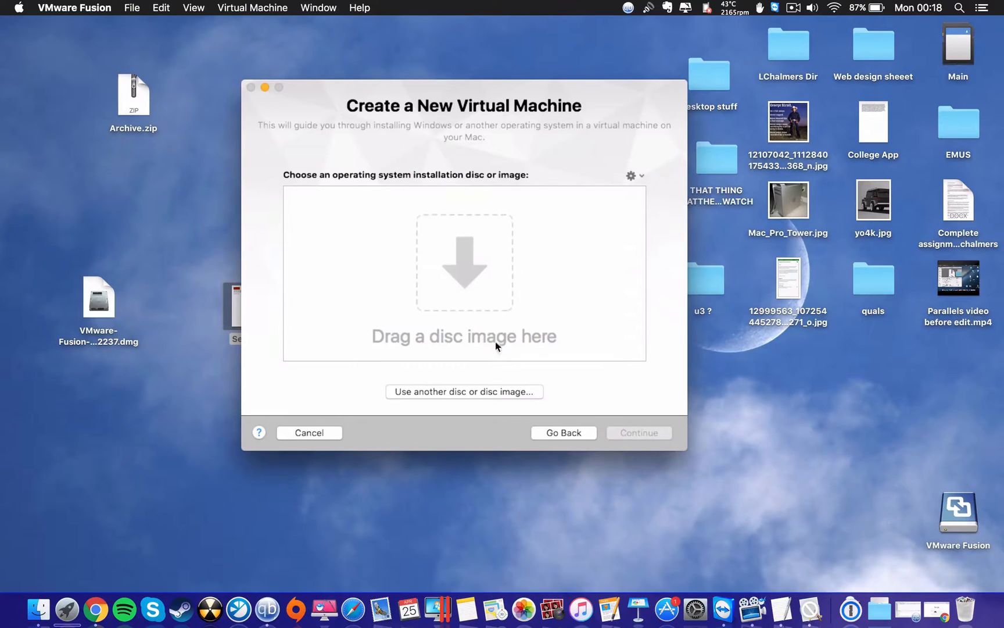
{"action": "left_click", "coordinate": [562, 432]}
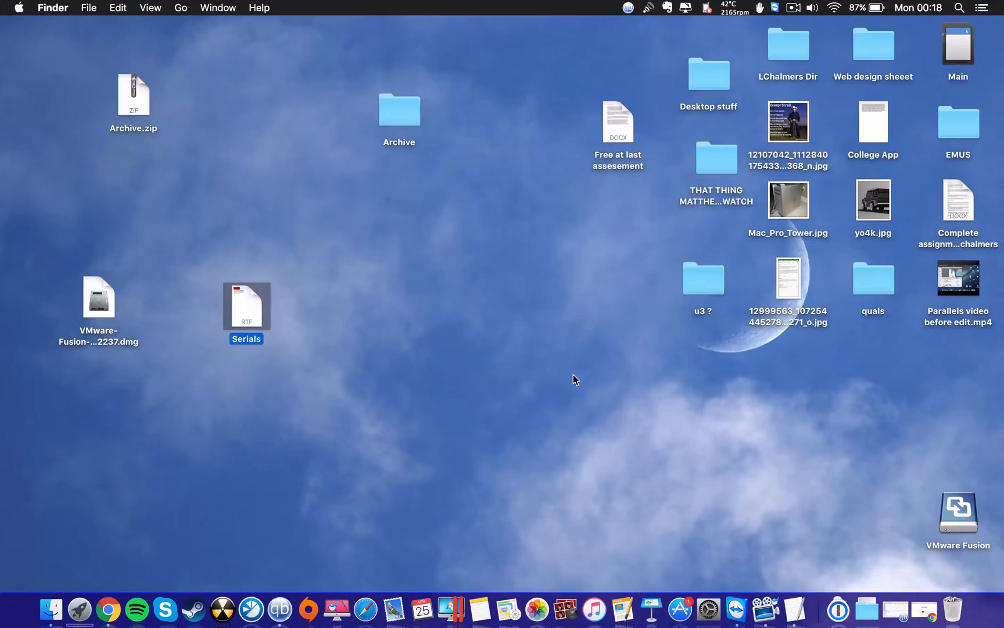
- Relaunch VMware Fusion from the Dock's Applications stack
{"action": "left_click", "coordinate": [835, 606]}
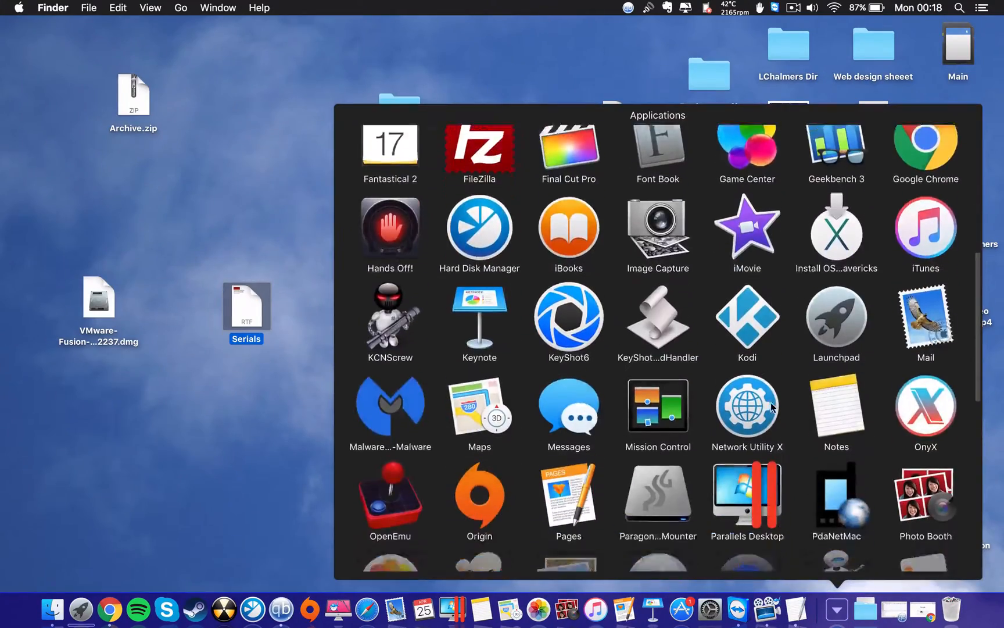
{"action": "scroll", "scroll_direction": "down", "scroll_amount": 3}
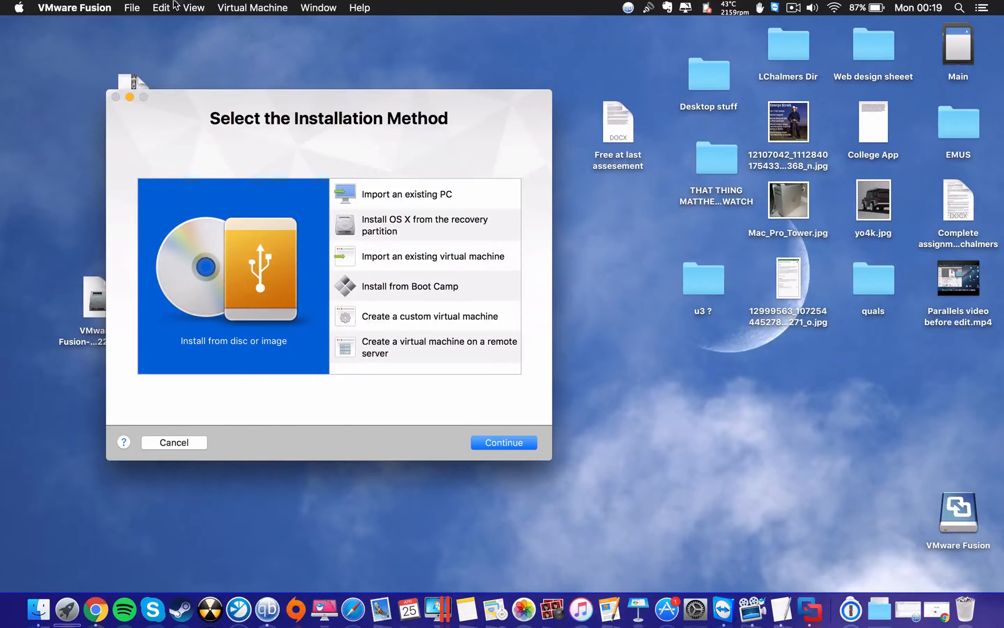
- Confirm the green check on the key in VMware Fusion > License…, then close with Done
{"action": "left_click", "coordinate": [74, 8]}
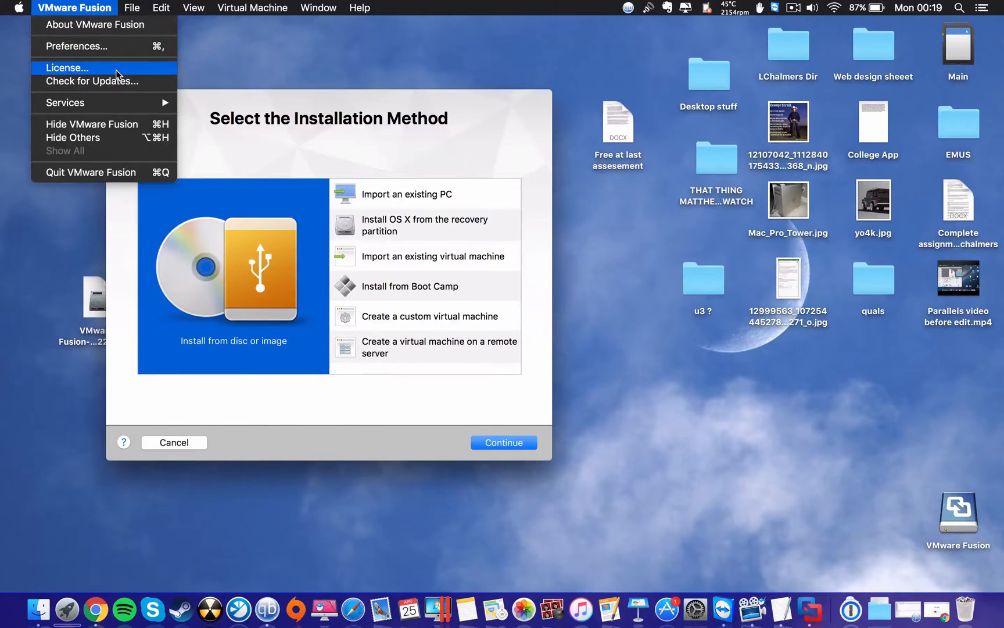
{"action": "left_click", "coordinate": [66, 67]}
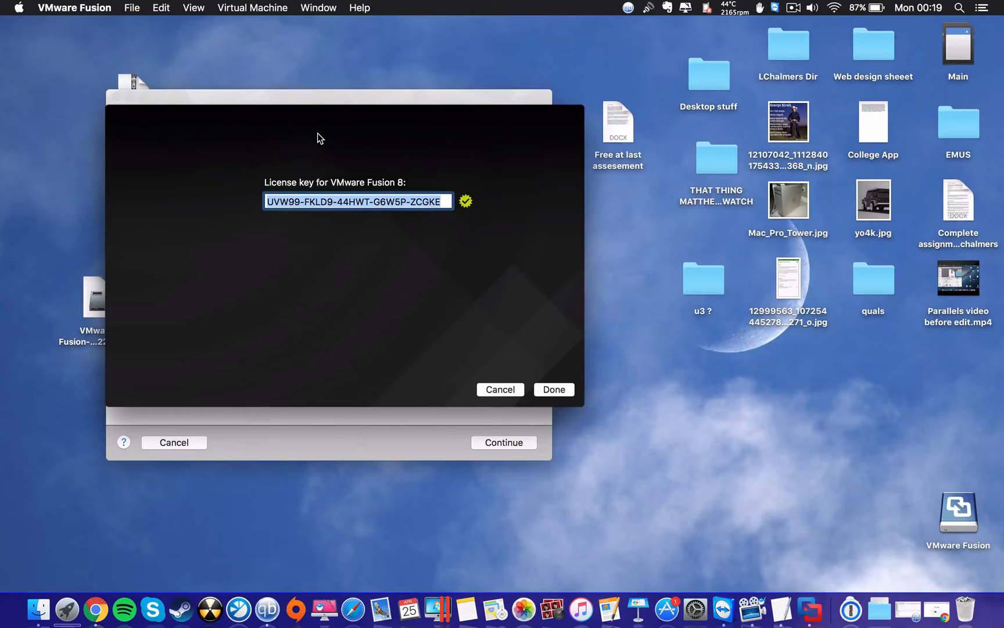
{"action": "left_click", "coordinate": [552, 389]}
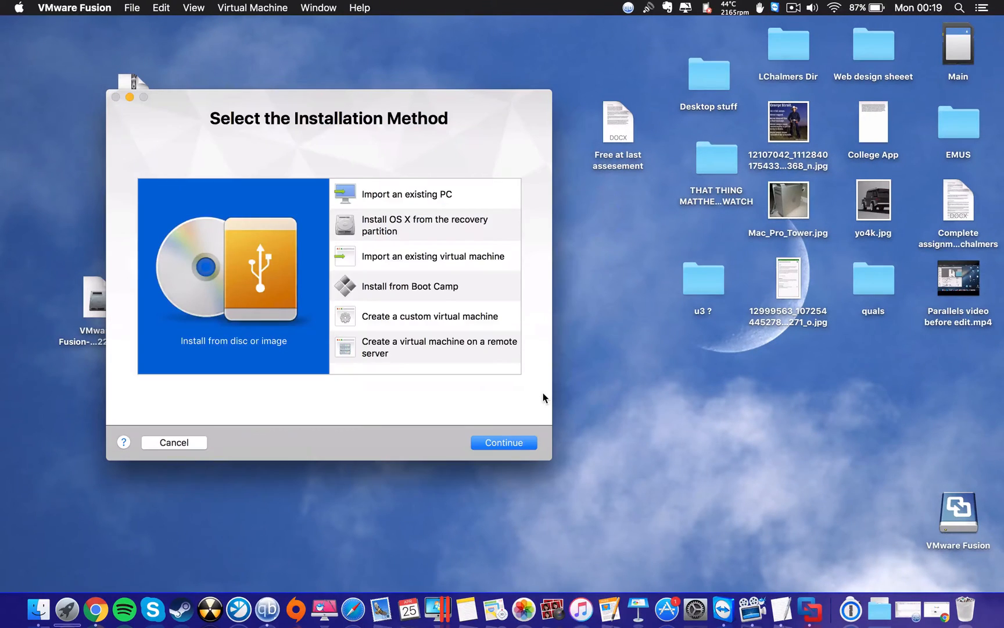